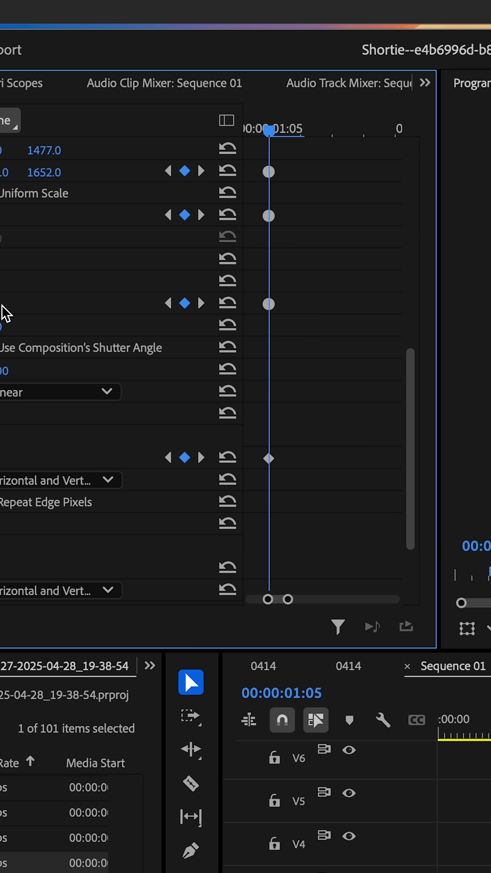
Set the headphone photo's Rotation to 10 degrees at the playhead for the sway keyframe
type("10")
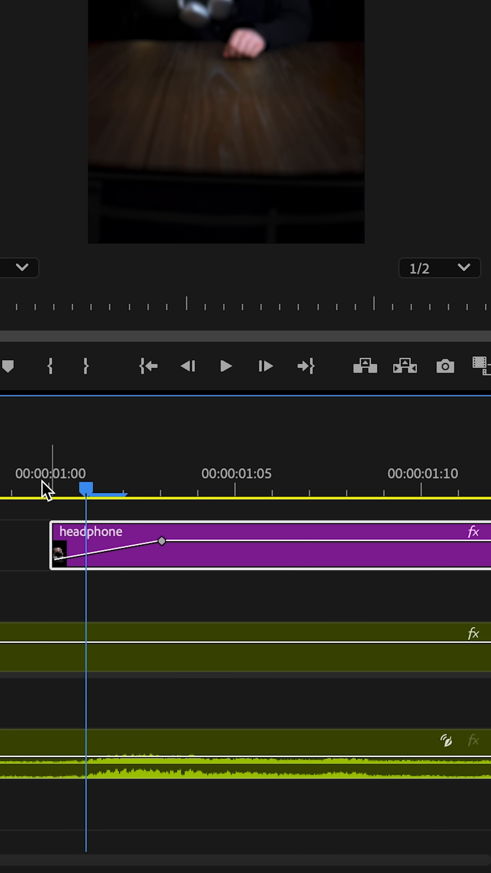
Place the playhead at the start of the headphone clip to keyframe Gaussian Blur blurriness there
left_click(147, 182)
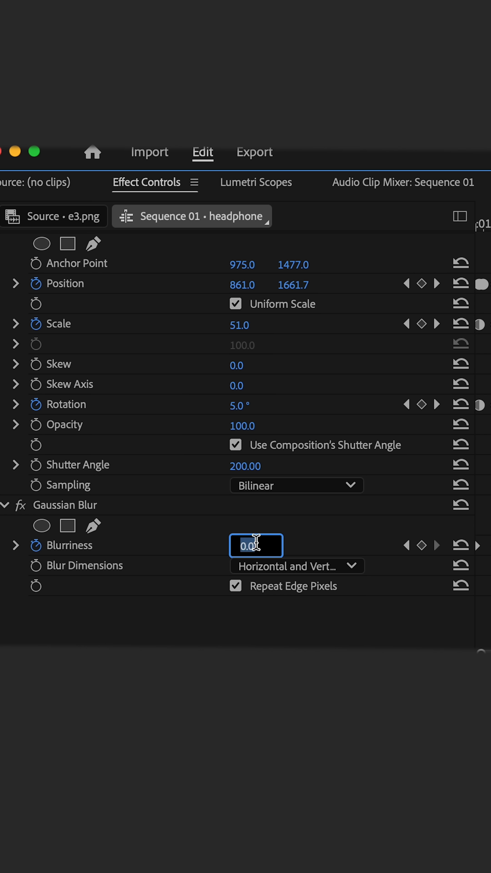
Paste the headphone clip's Motion, Opacity, Transform and Gaussian Blur attributes onto the cap and phone clips
right_click(159, 367)
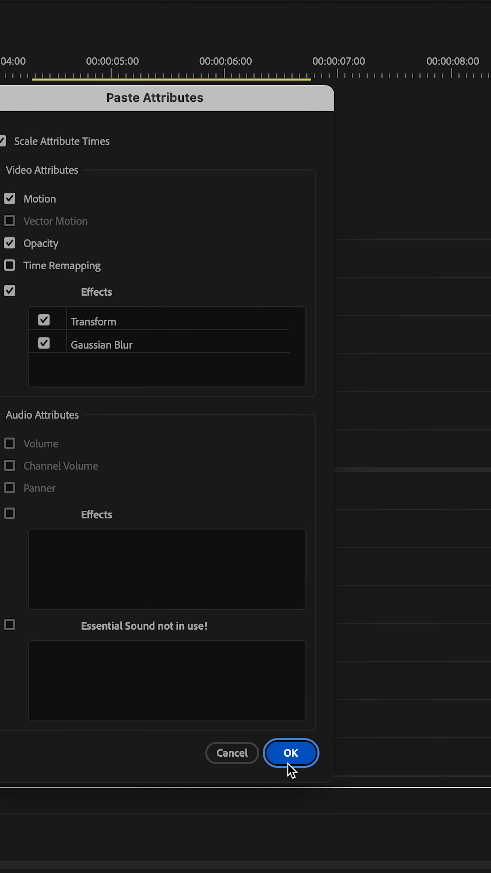
left_click(291, 753)
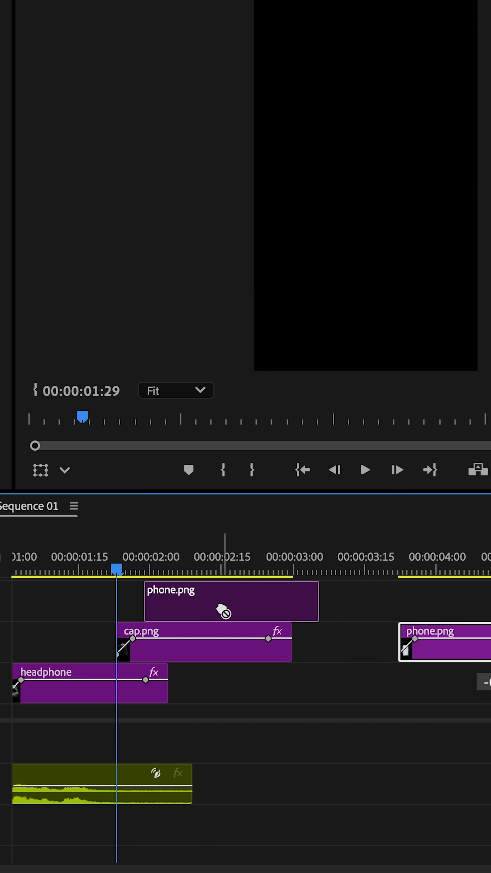